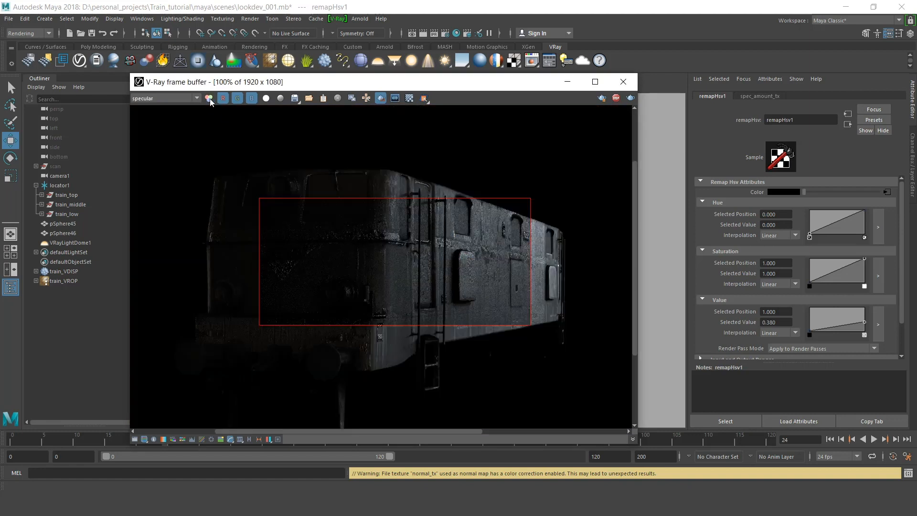
left_click(210, 98)
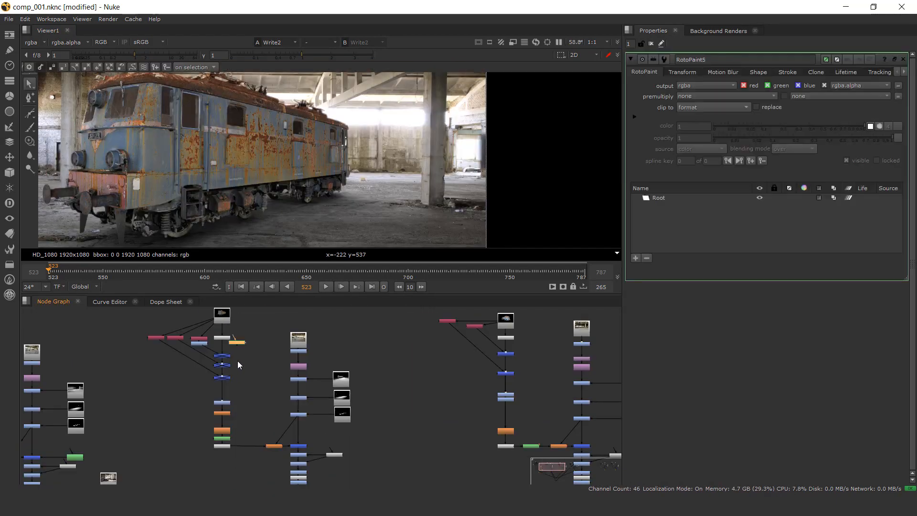
left_click(221, 340)
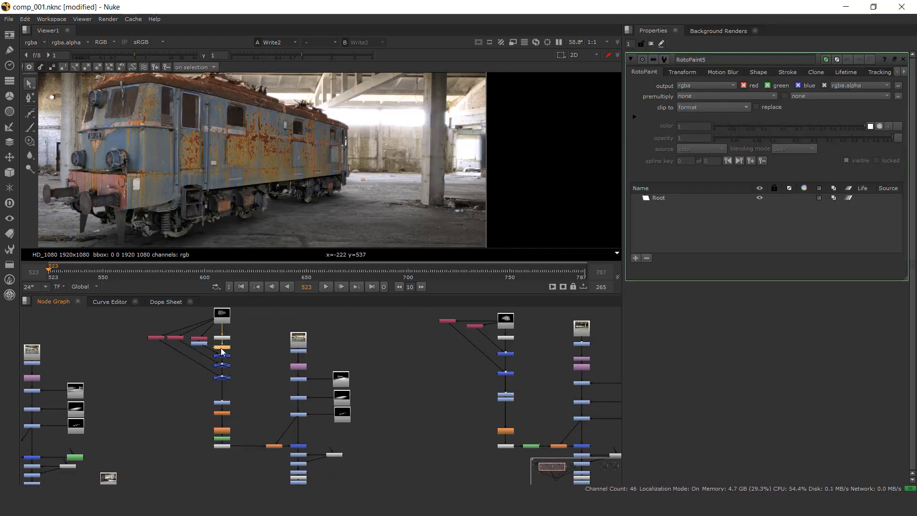